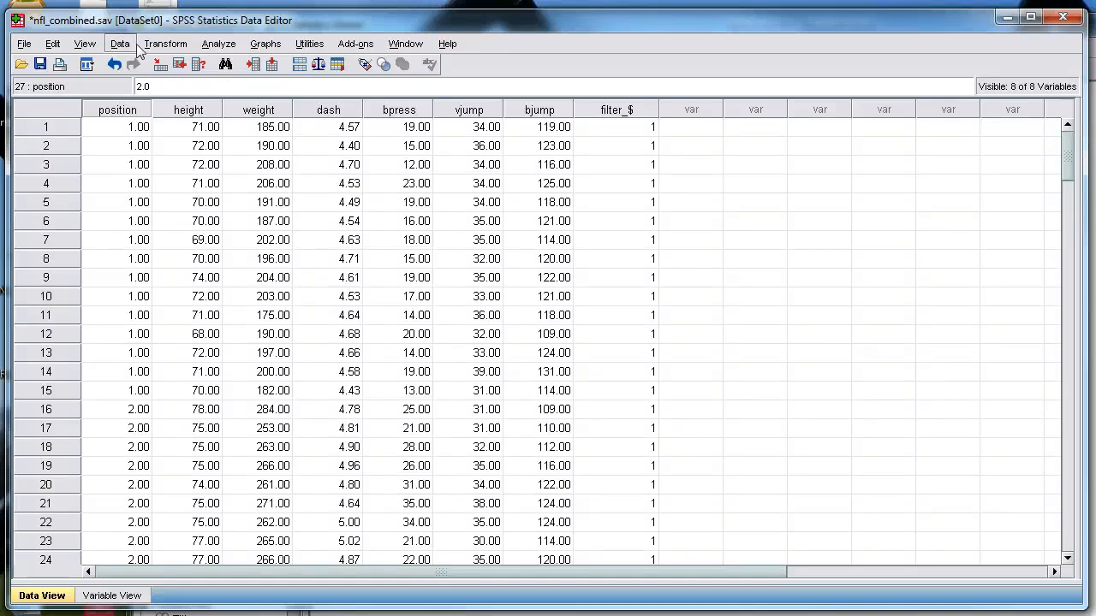
# Check the SPSS version information from Help, then return to the data.
pyautogui.click(120, 43)
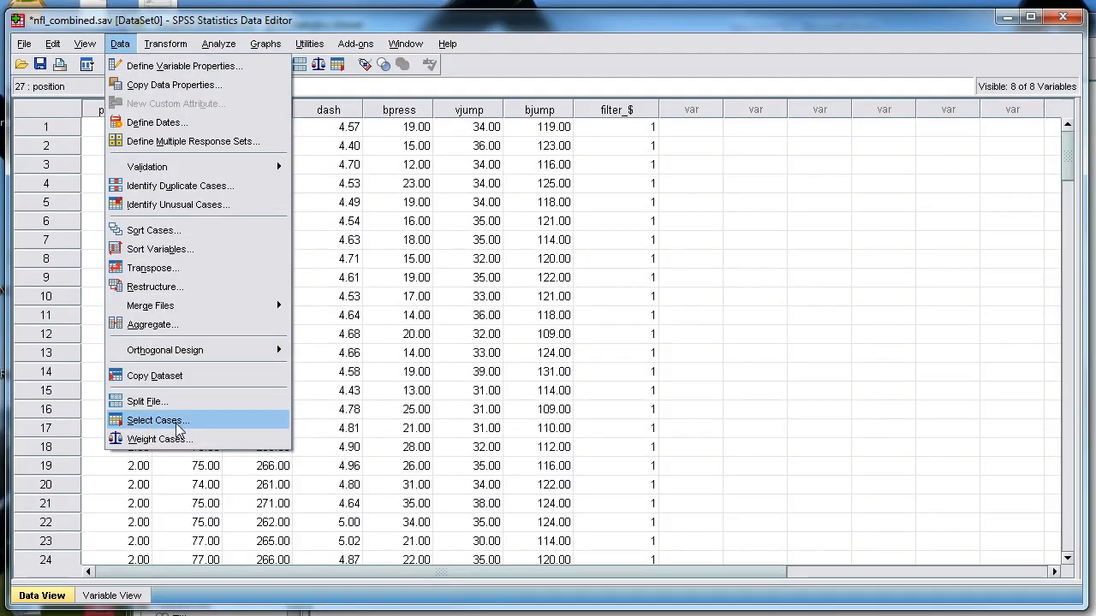
pyautogui.click(449, 45)
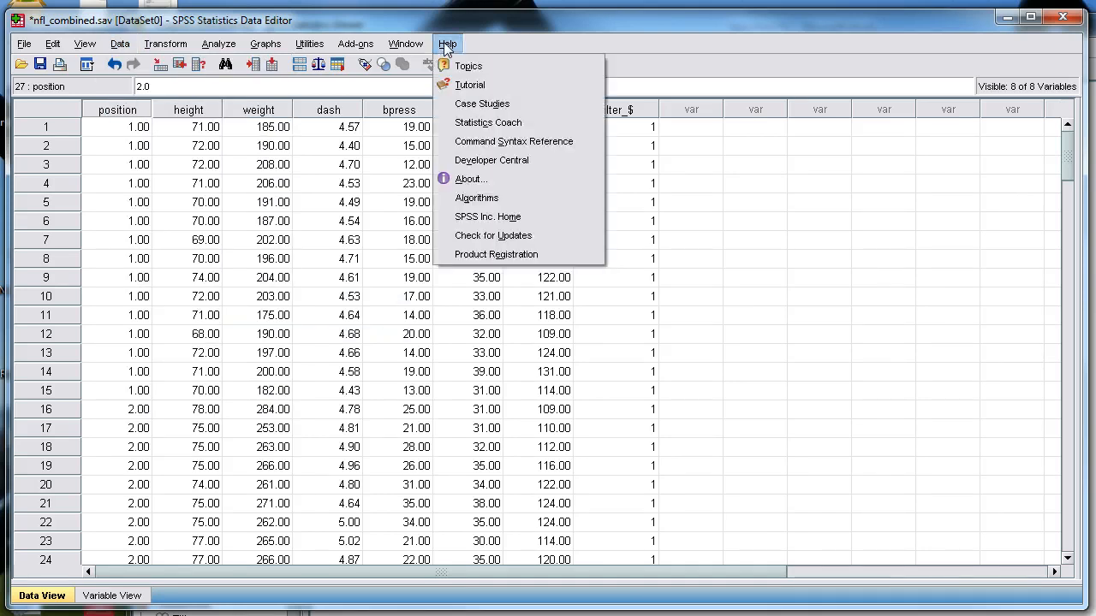
pyautogui.click(472, 179)
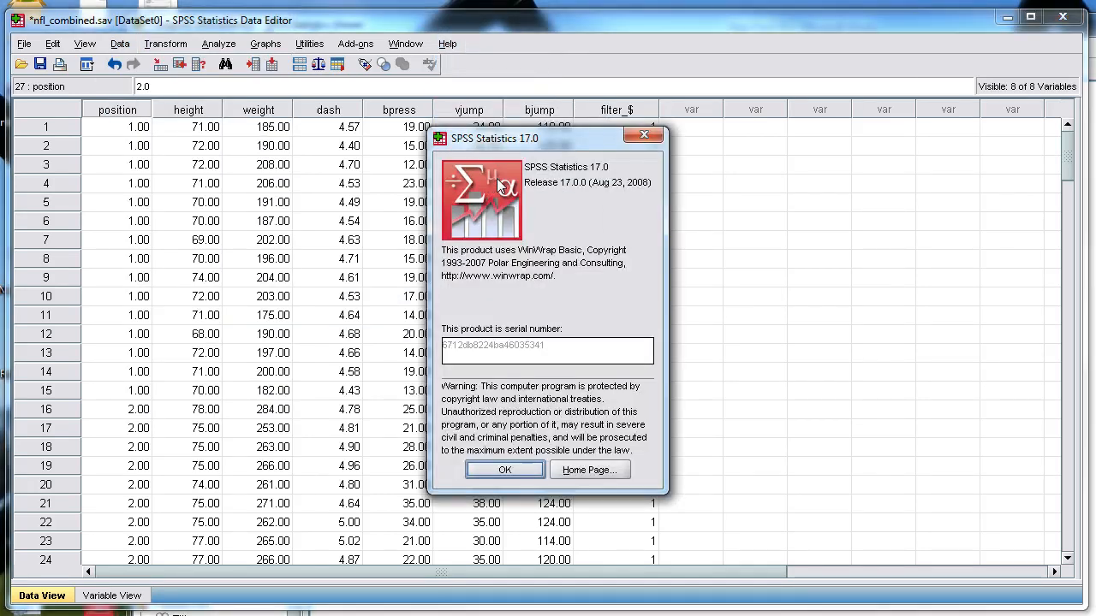
pyautogui.moveTo(602, 182)
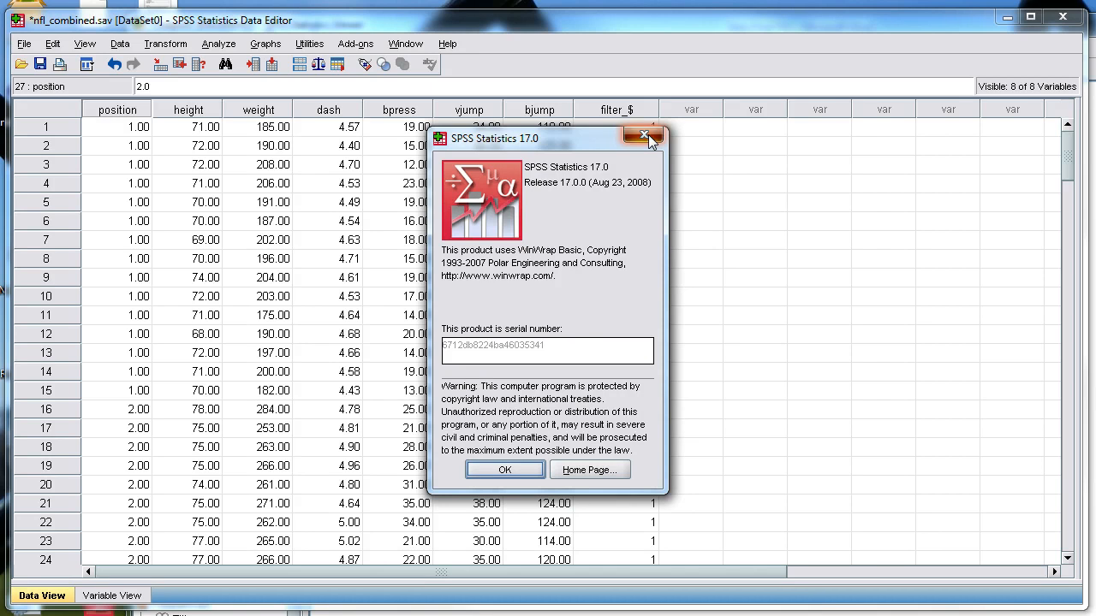
pyautogui.click(123, 45)
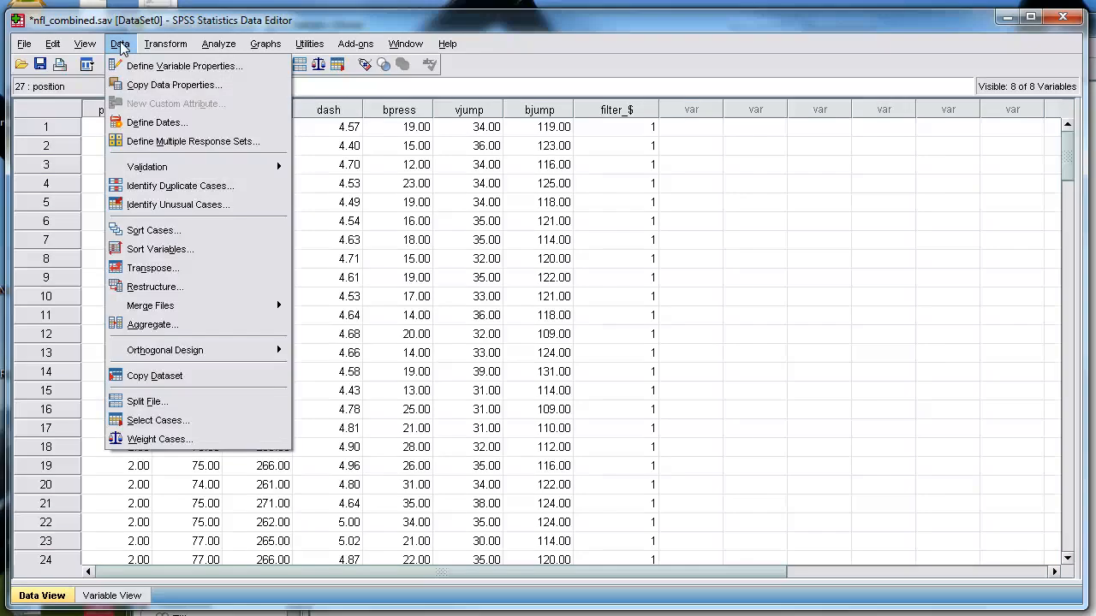
pyautogui.moveTo(147, 166)
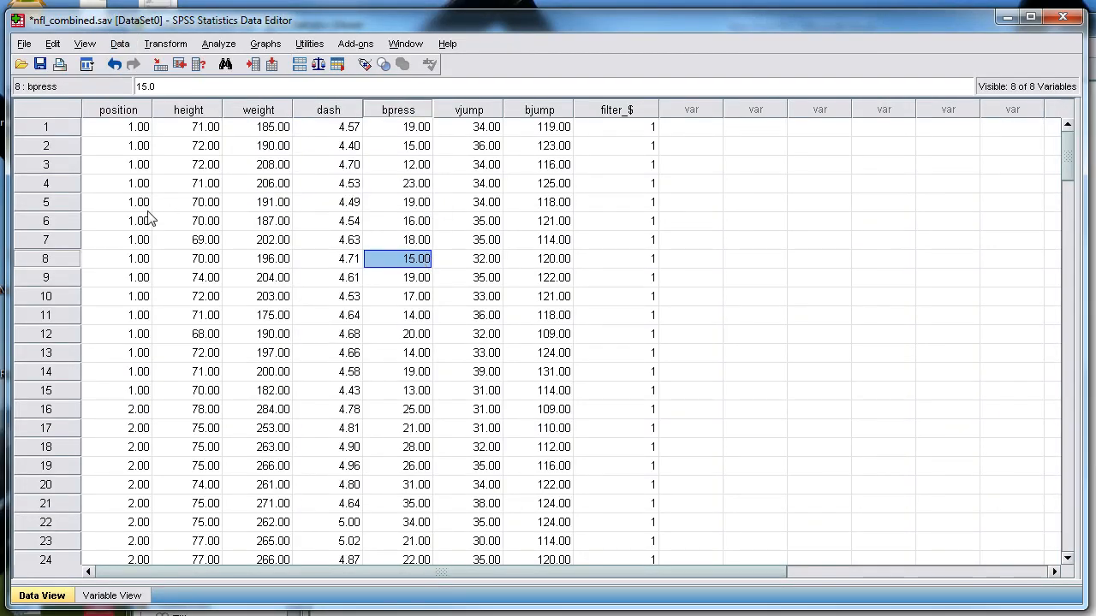
pyautogui.moveTo(287, 369)
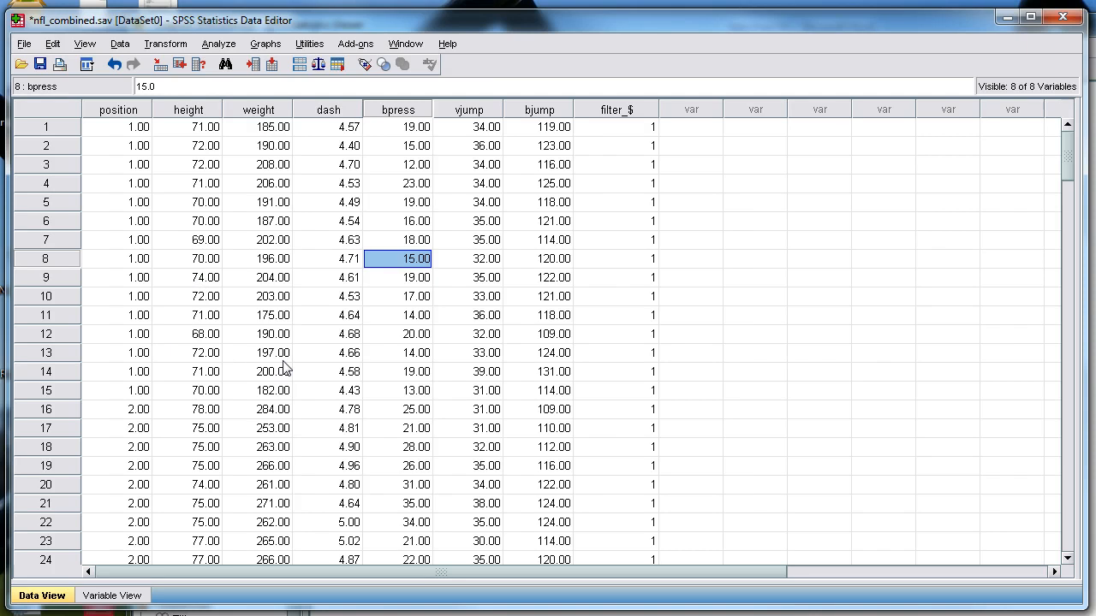
pyautogui.moveTo(188, 301)
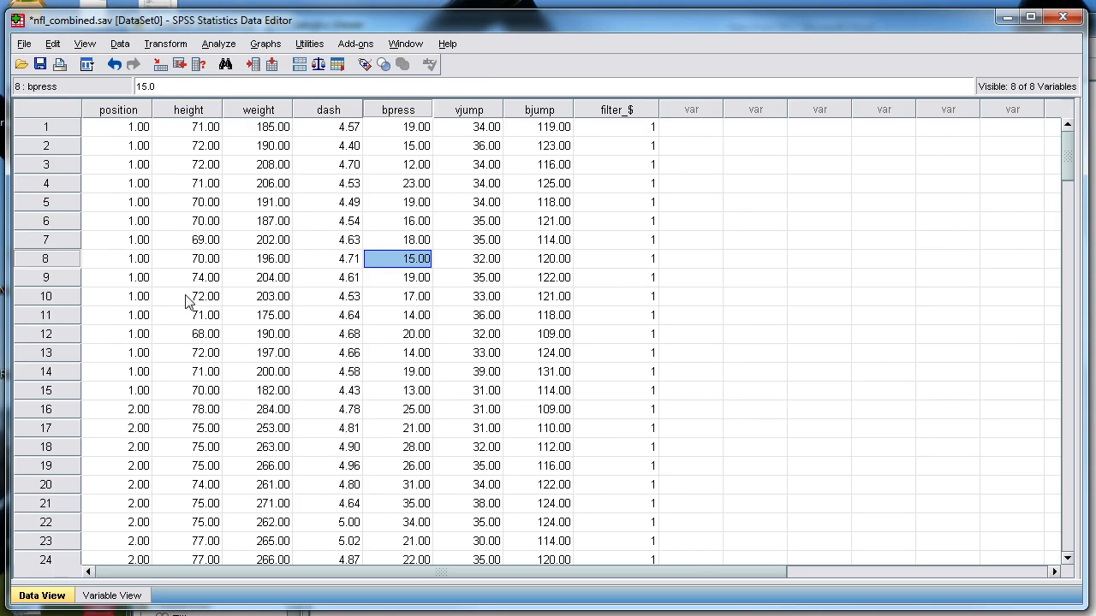
pyautogui.moveTo(170, 283)
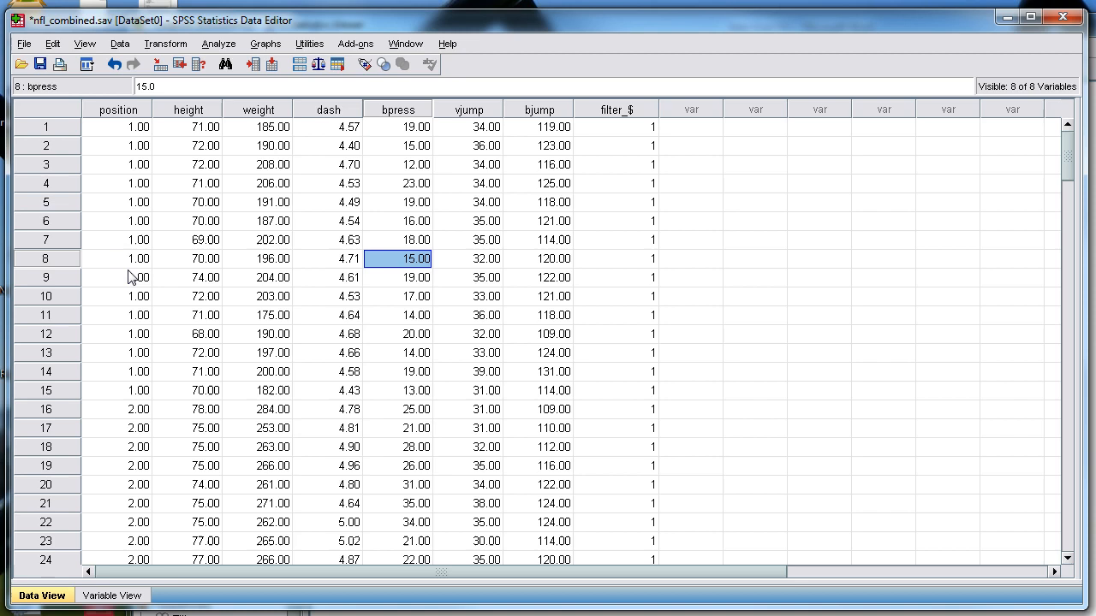
pyautogui.scroll(-3)
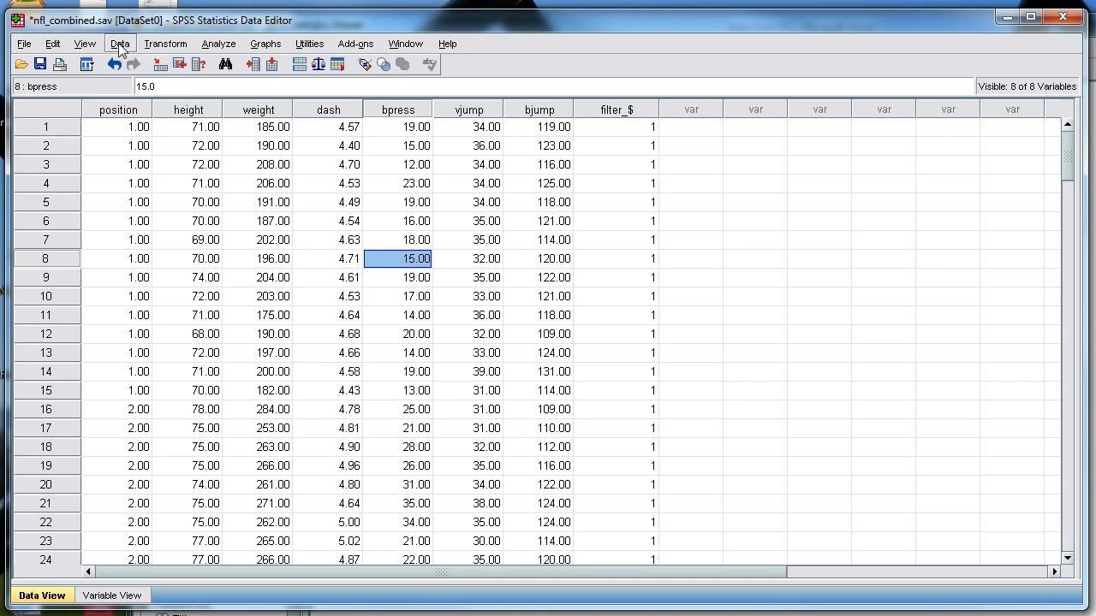
# In Select Cases choose 'If condition is satisfied' and bring up the If condition editor.
pyautogui.click(117, 43)
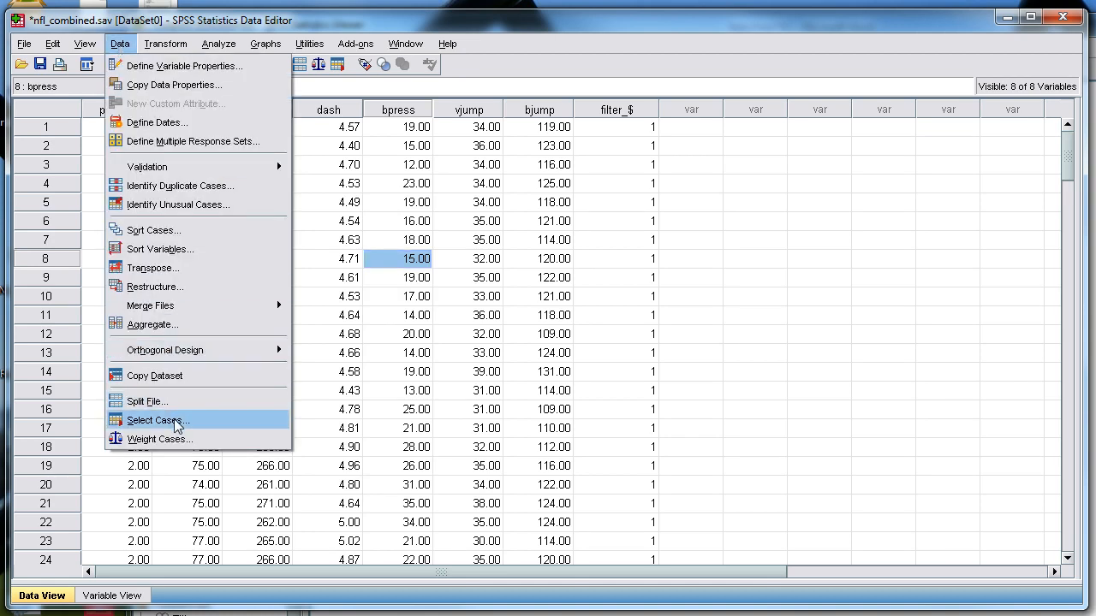
pyautogui.click(158, 419)
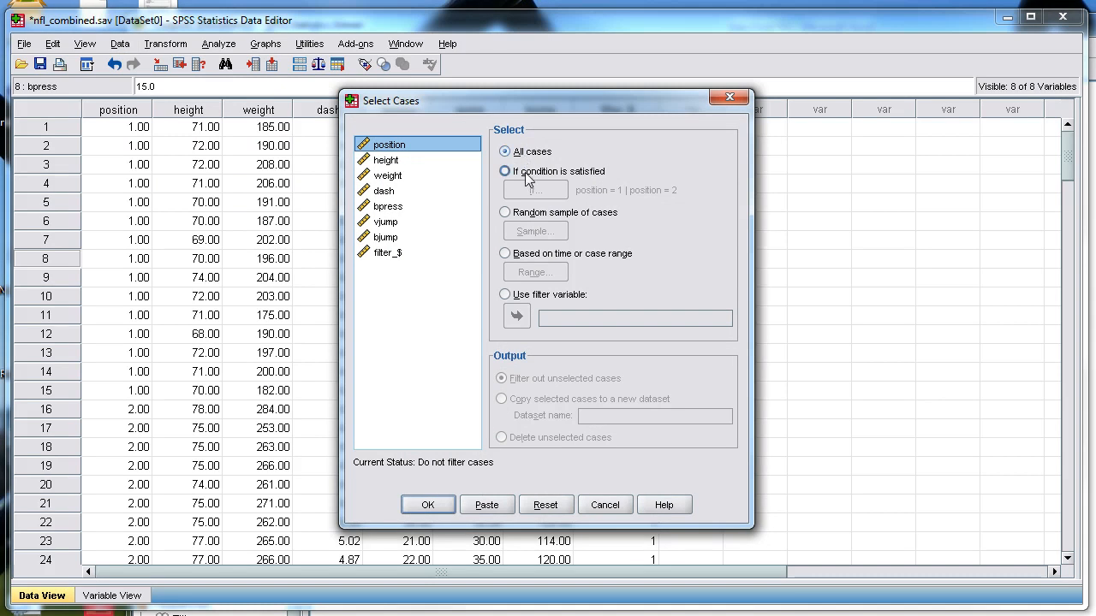
pyautogui.moveTo(545, 164)
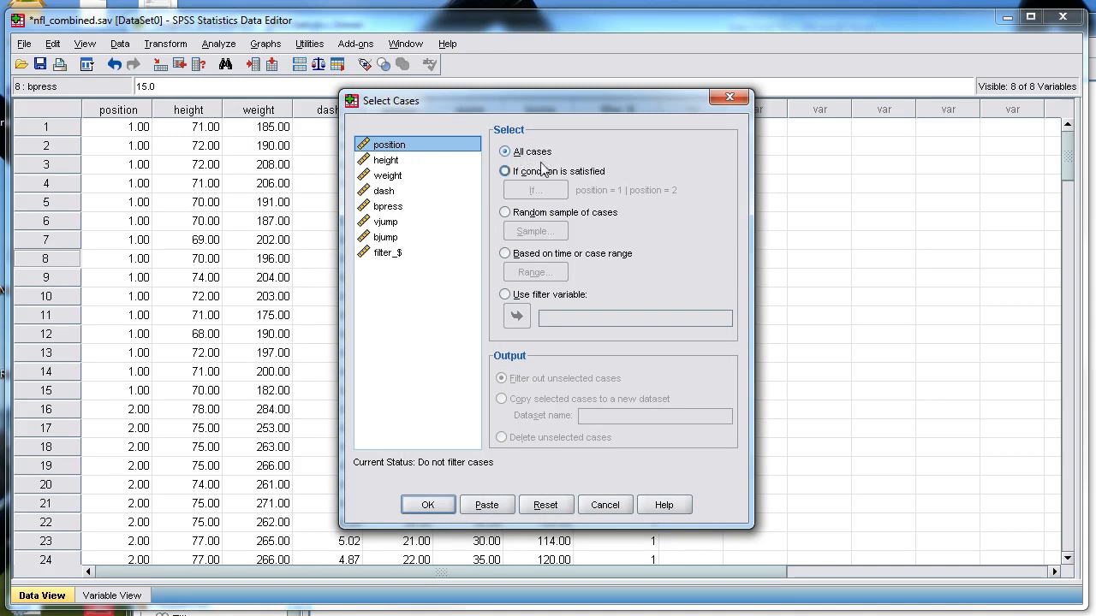
pyautogui.click(504, 171)
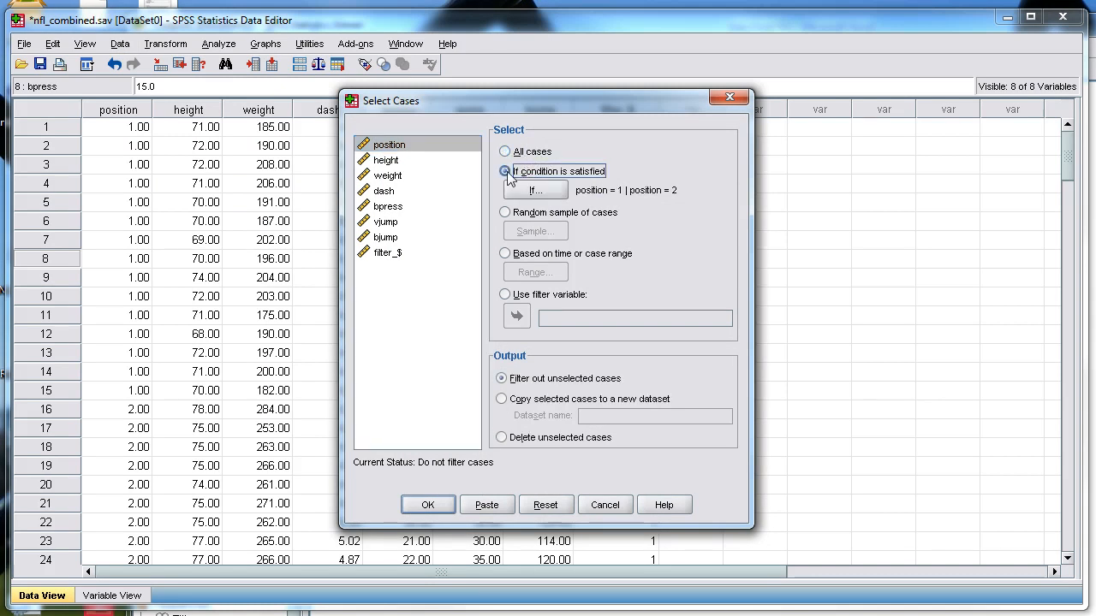
pyautogui.click(504, 171)
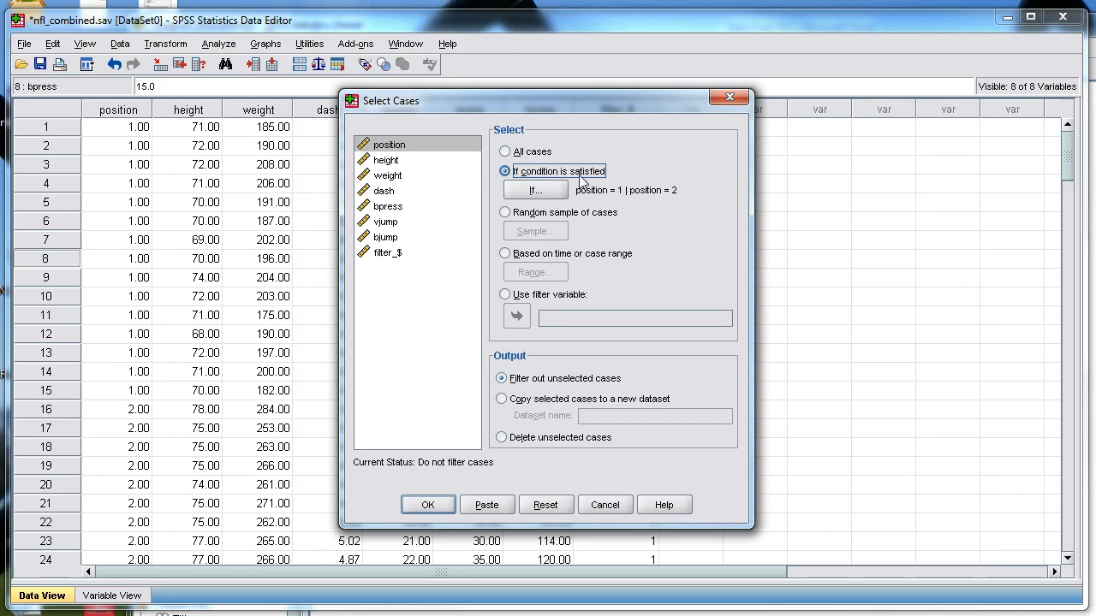
pyautogui.click(534, 189)
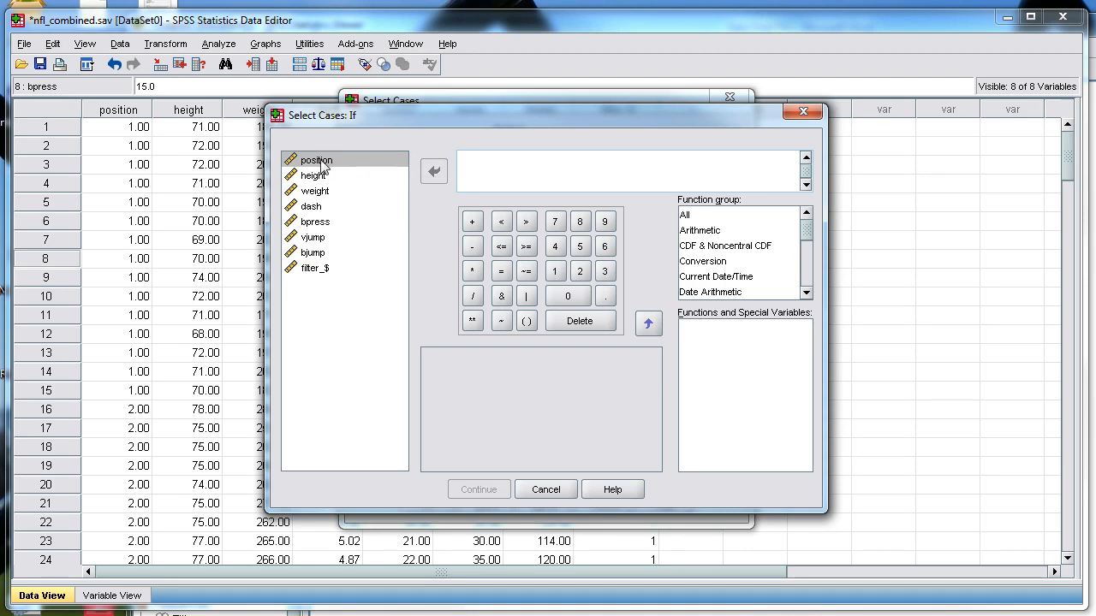
# Build the condition position = 1 and accept it with Continue.
pyautogui.click(316, 161)
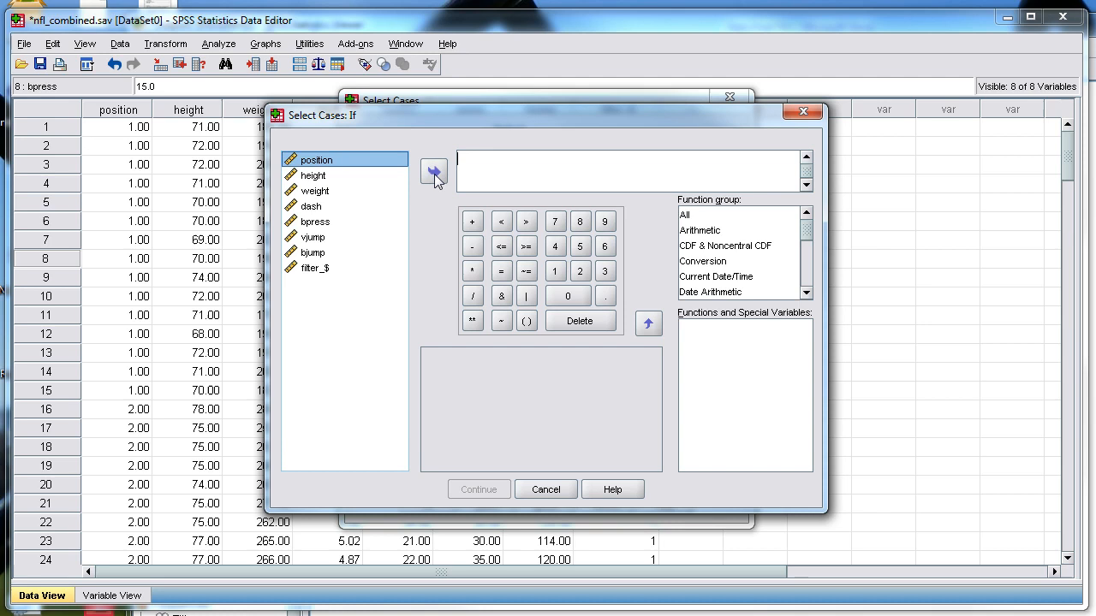
pyautogui.click(433, 172)
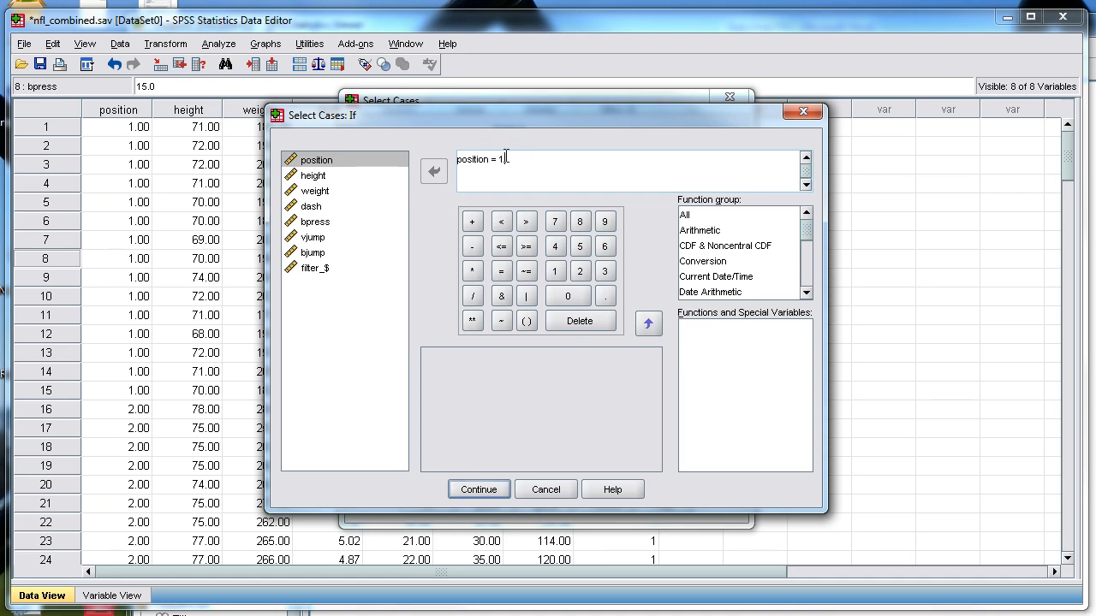
pyautogui.moveTo(538, 455)
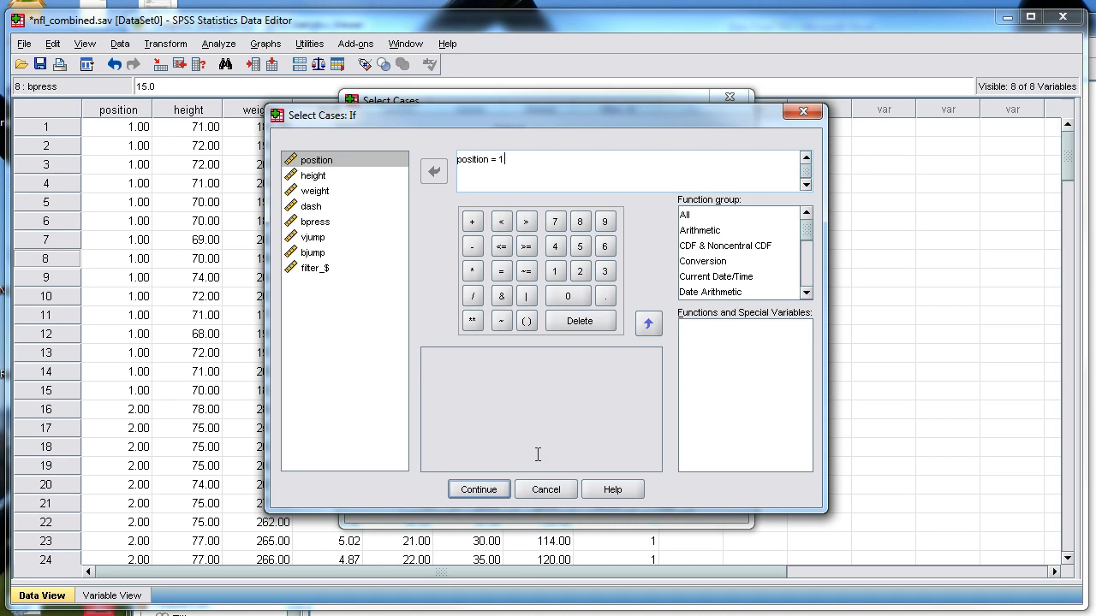
pyautogui.click(480, 490)
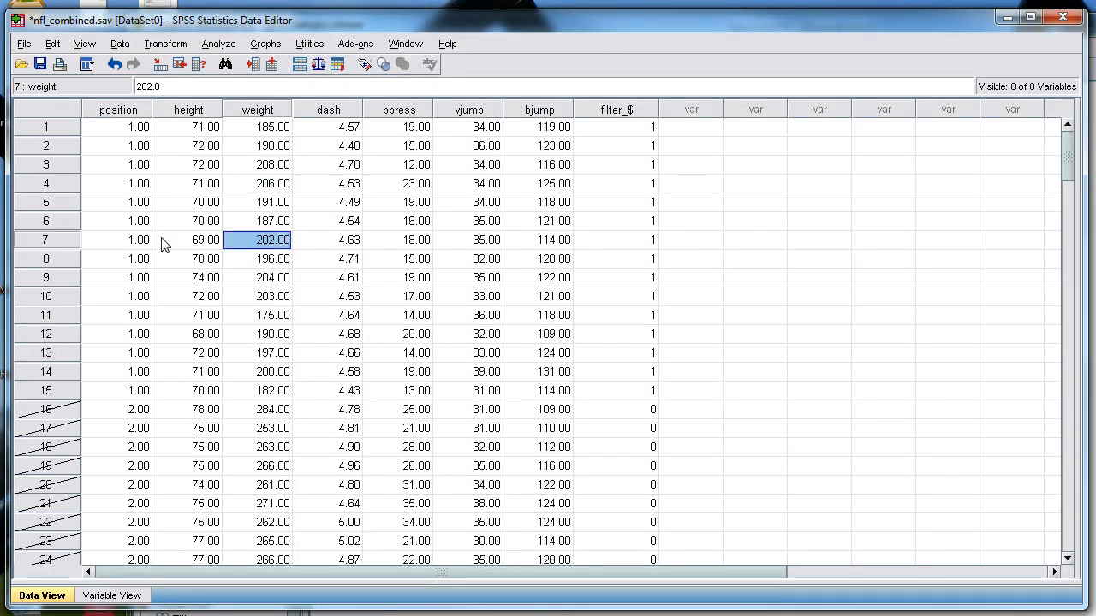
pyautogui.moveTo(151, 173)
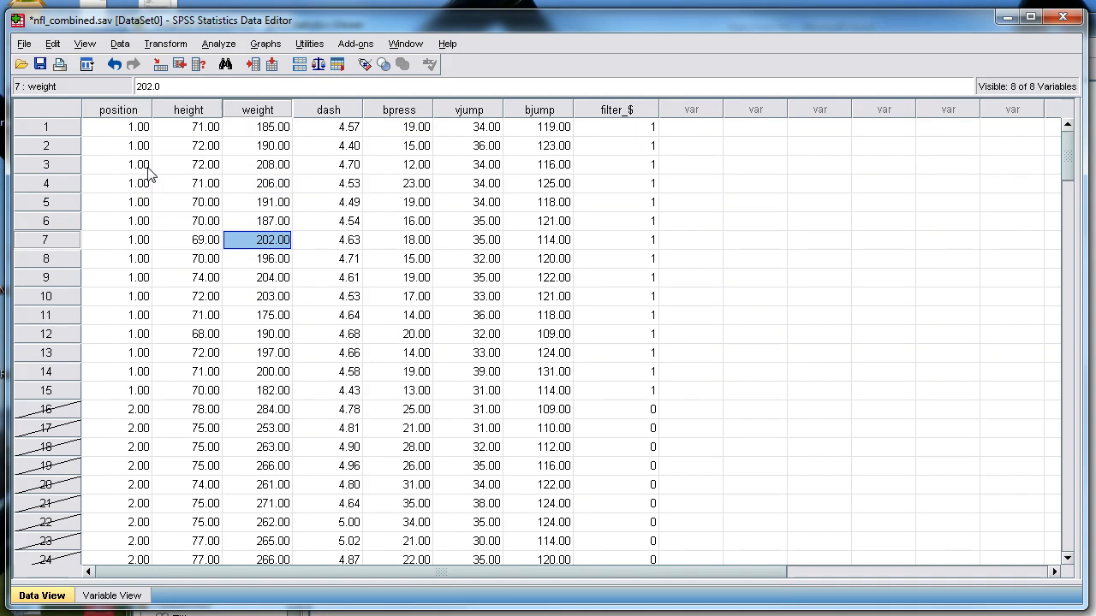
pyautogui.moveTo(128, 165)
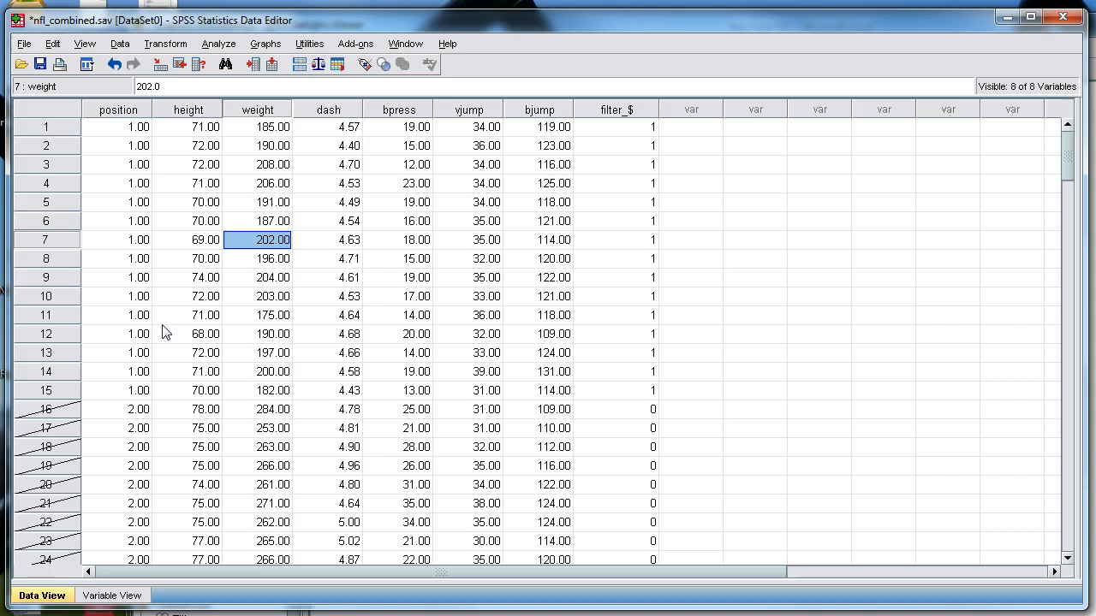
# Review the Data View rows excluded by the position = 1 filter, then return to the Data menu.
pyautogui.scroll(-3)
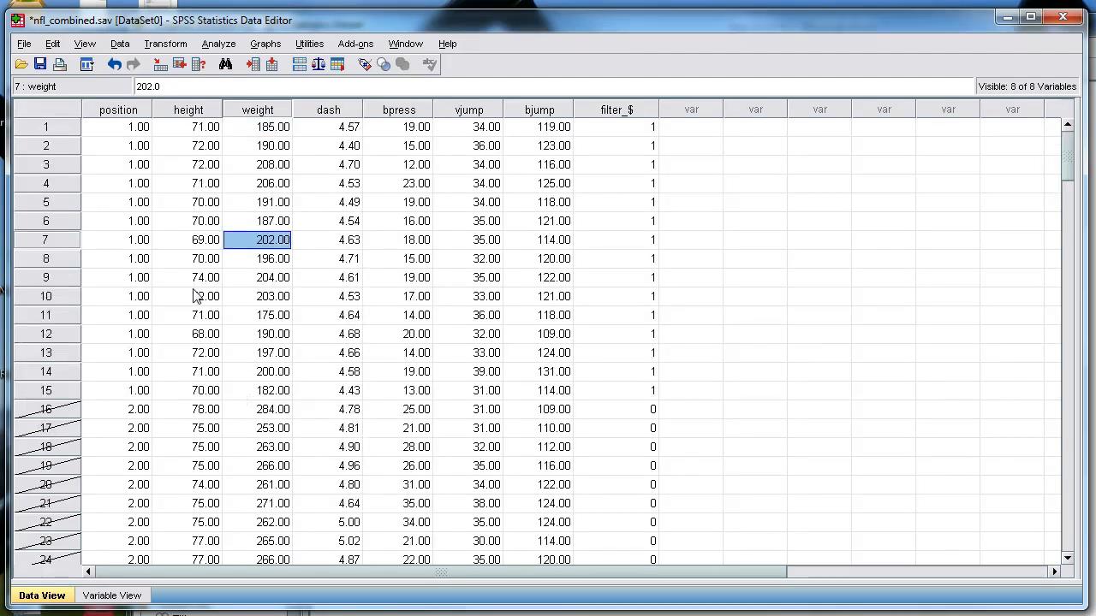
pyautogui.moveTo(301, 288)
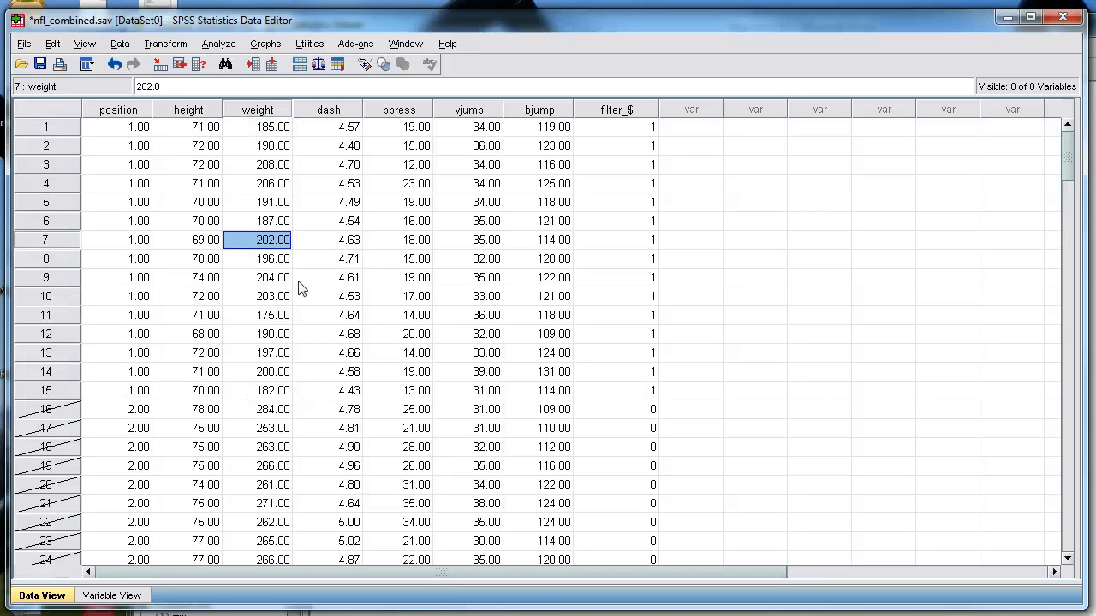
pyautogui.click(327, 277)
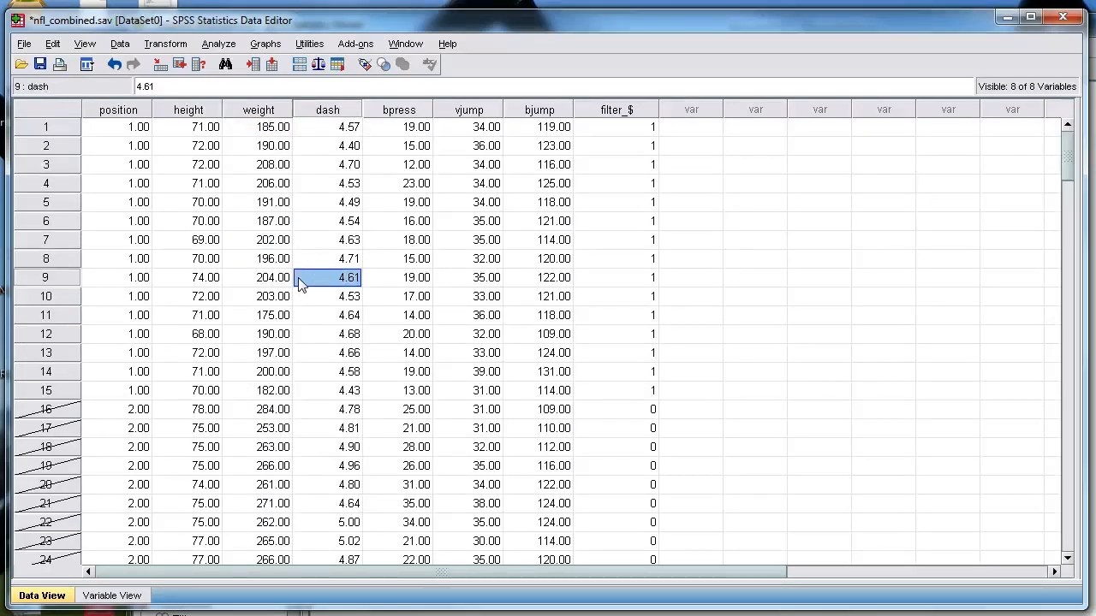
pyautogui.moveTo(221, 373)
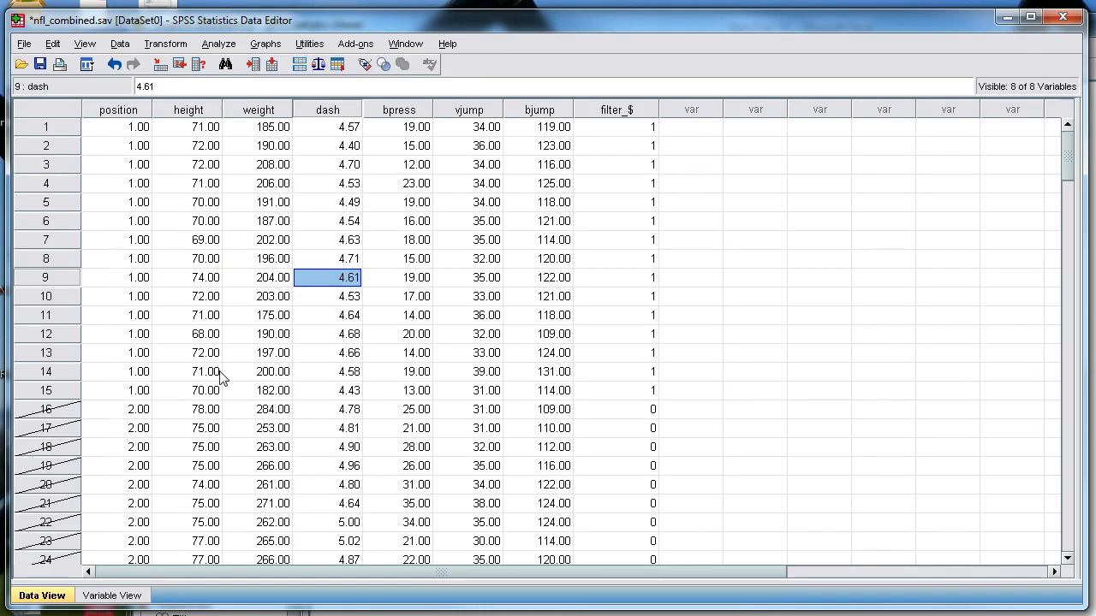
pyautogui.click(325, 372)
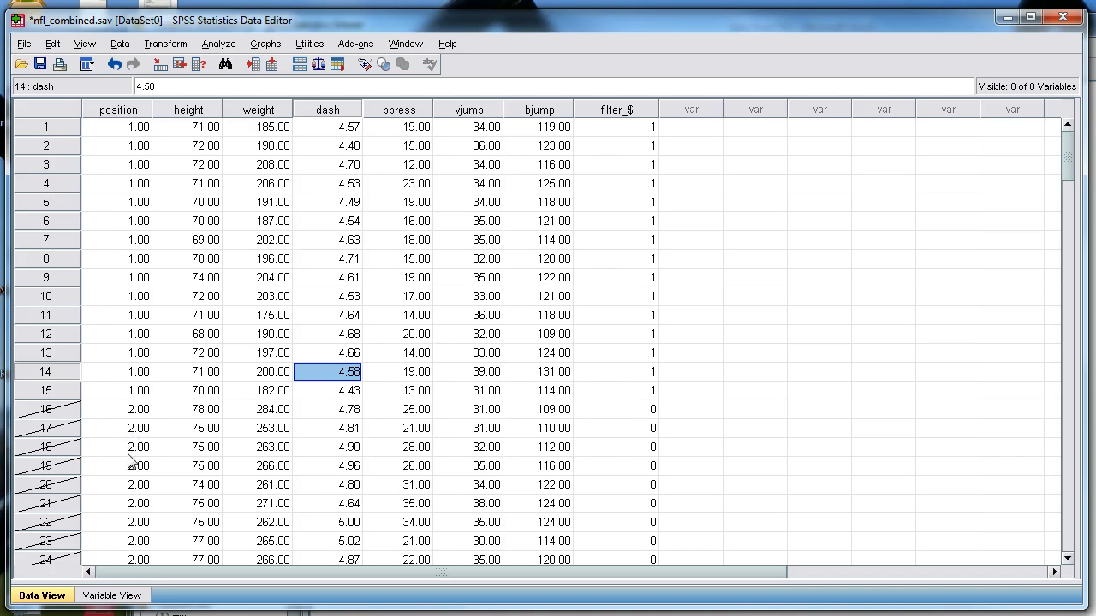
pyautogui.click(119, 41)
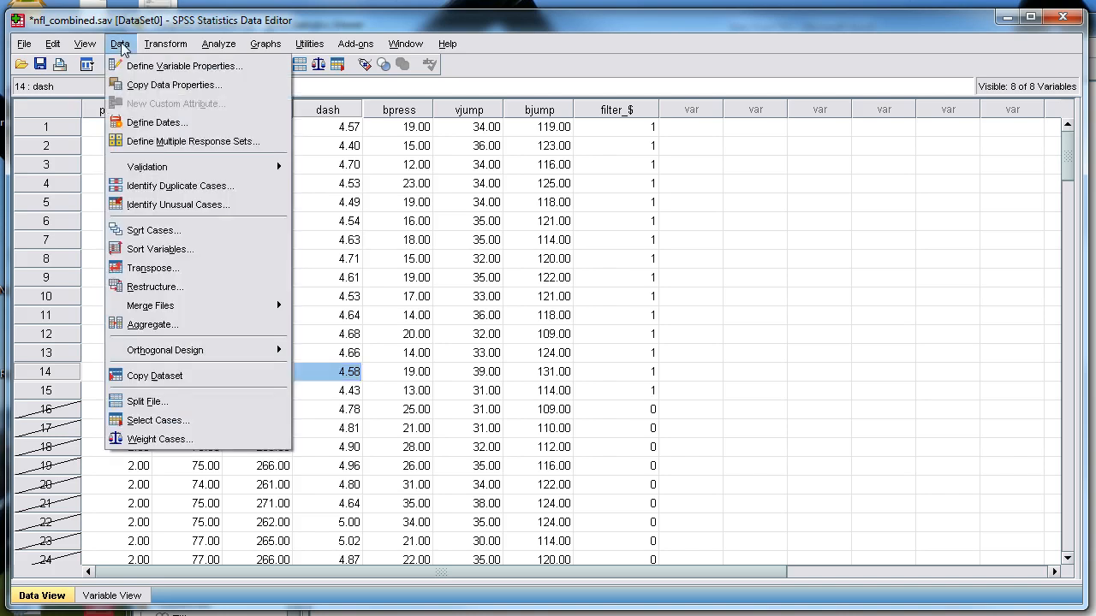
pyautogui.moveTo(188, 421)
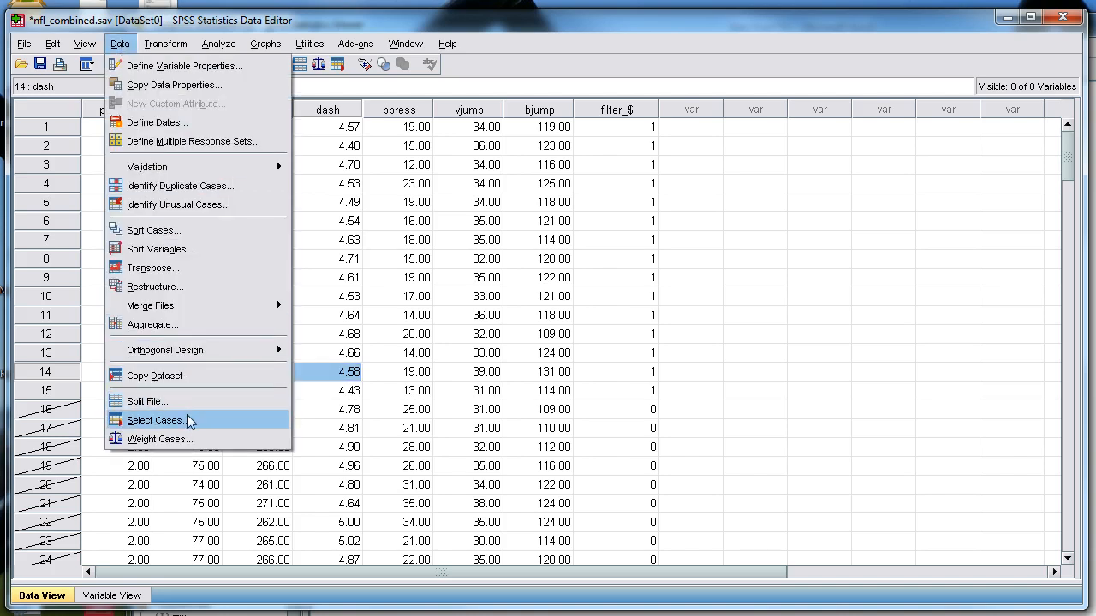
# Reopen the If editor and extend the condition to position = 1 | position = 2.
pyautogui.click(154, 421)
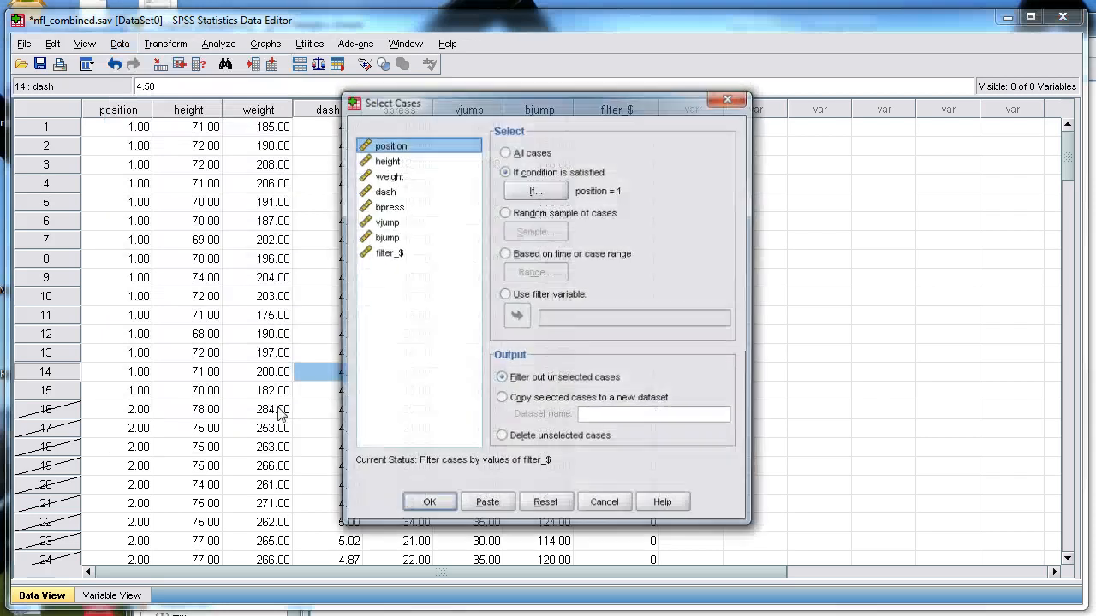
pyautogui.click(535, 190)
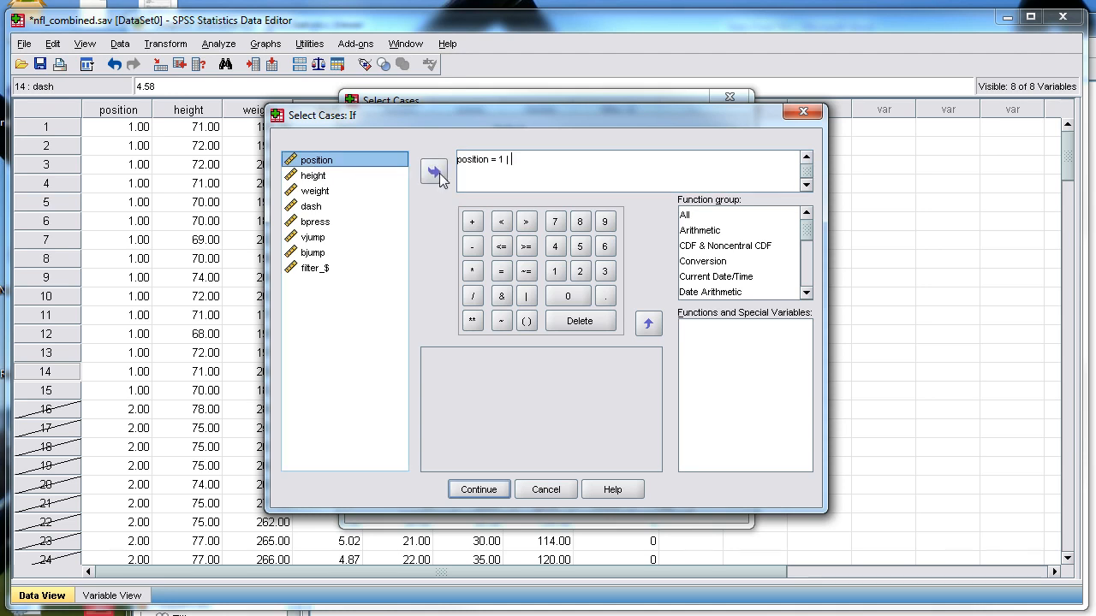
pyautogui.click(435, 171)
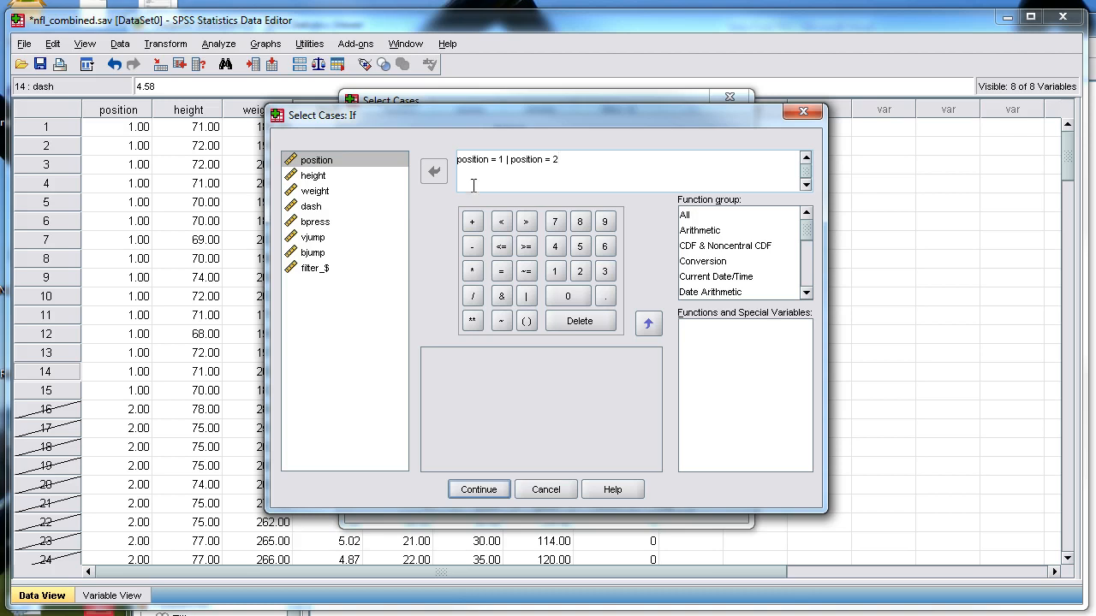
# Apply the position 1 or 2 condition and scroll to confirm only position-3 rows are crossed out.
pyautogui.click(477, 490)
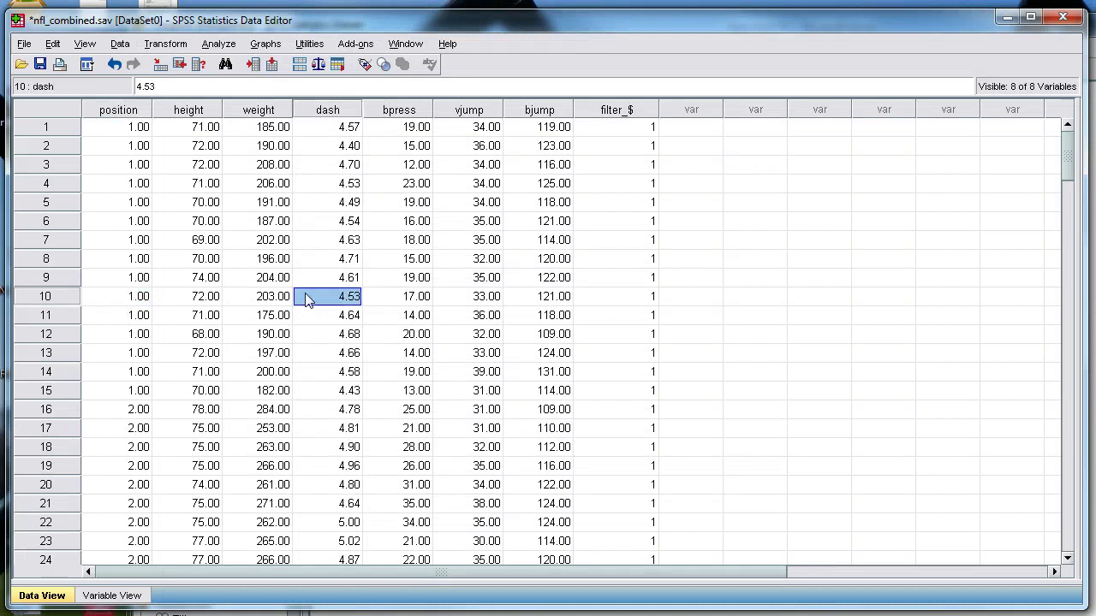
pyautogui.scroll(-3)
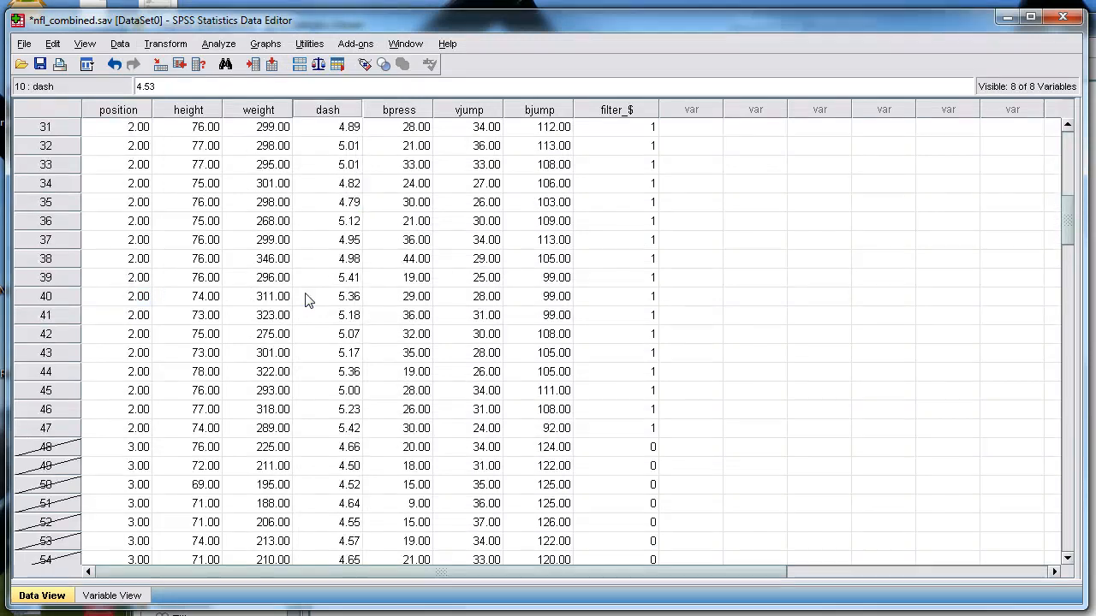
pyautogui.scroll(-3)
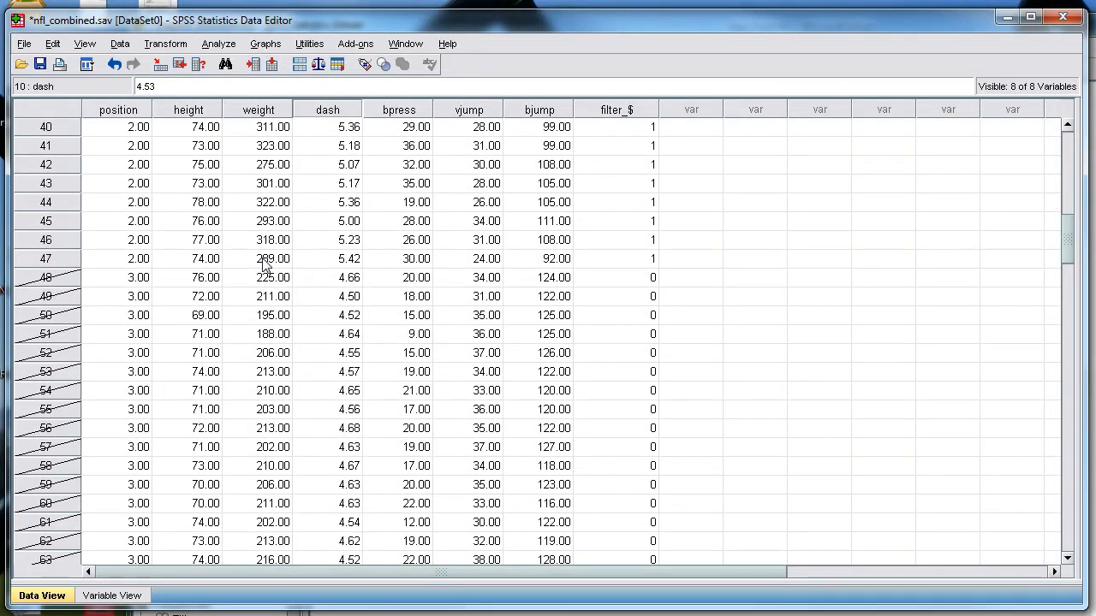
pyautogui.moveTo(250, 253)
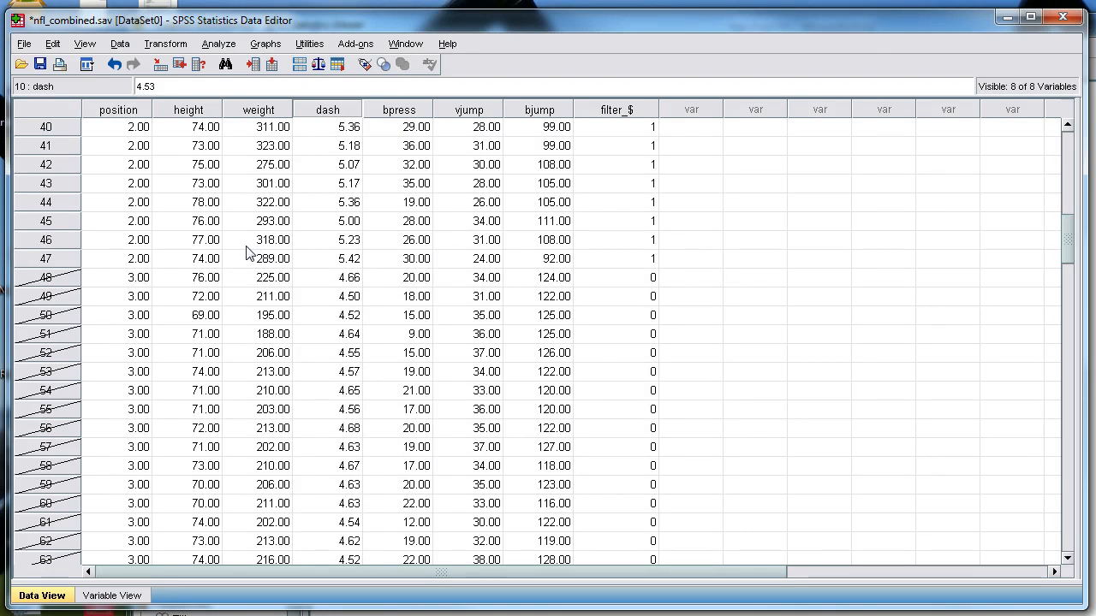
pyautogui.scroll(-3)
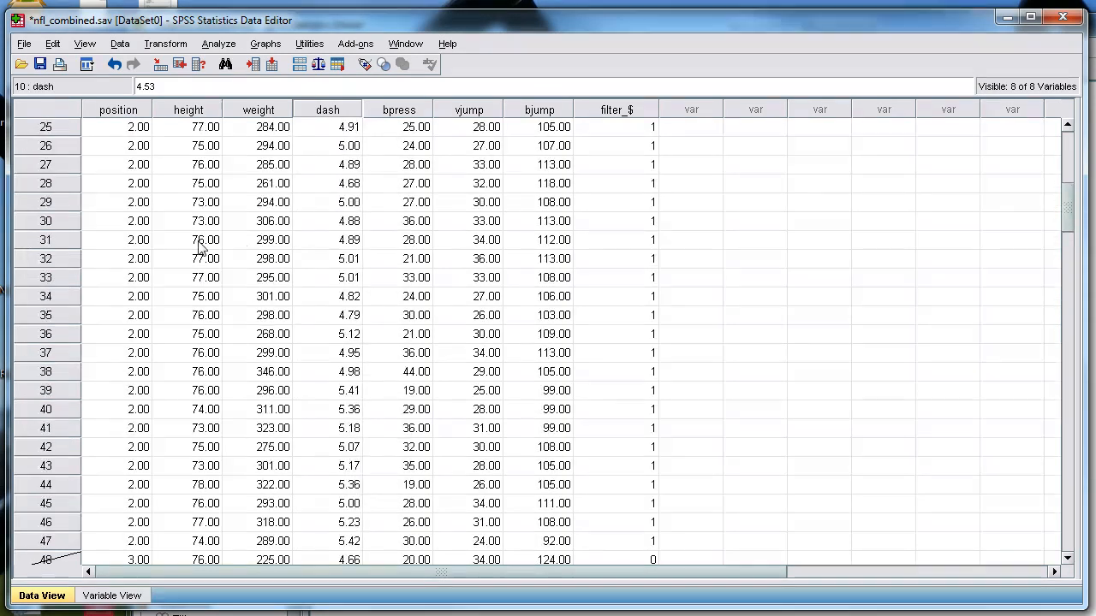
pyautogui.moveTo(289, 315)
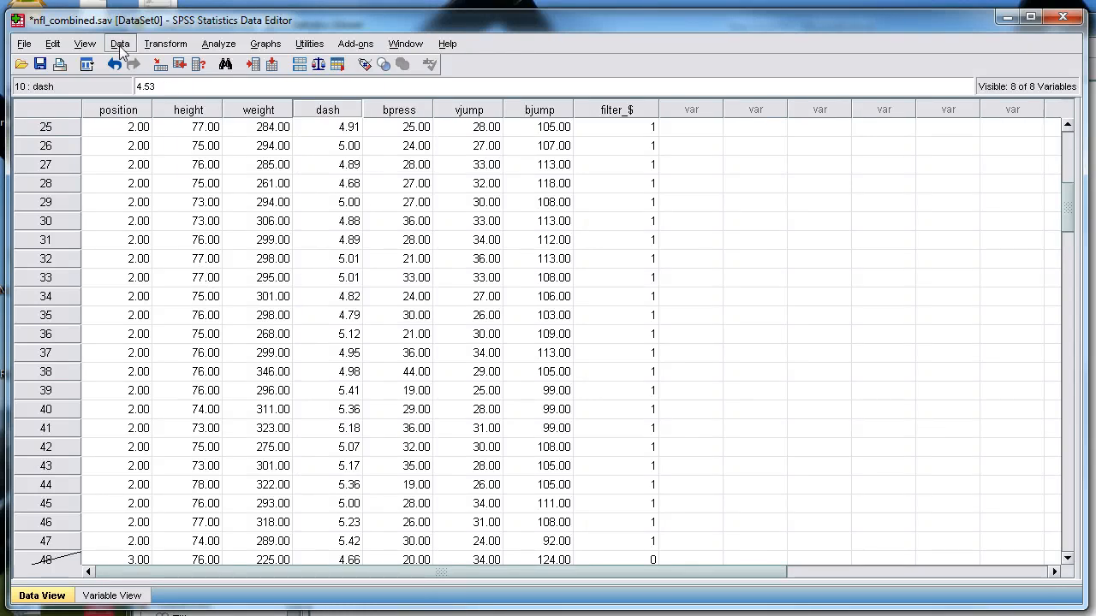
# In Select Cases switch the selection back to All cases.
pyautogui.click(120, 43)
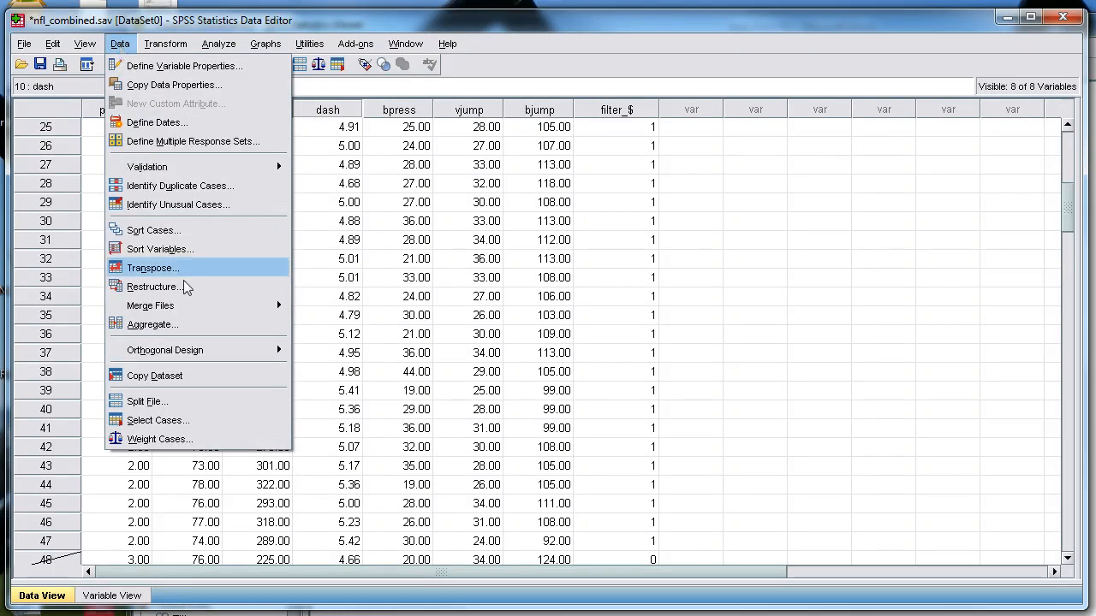
pyautogui.click(157, 421)
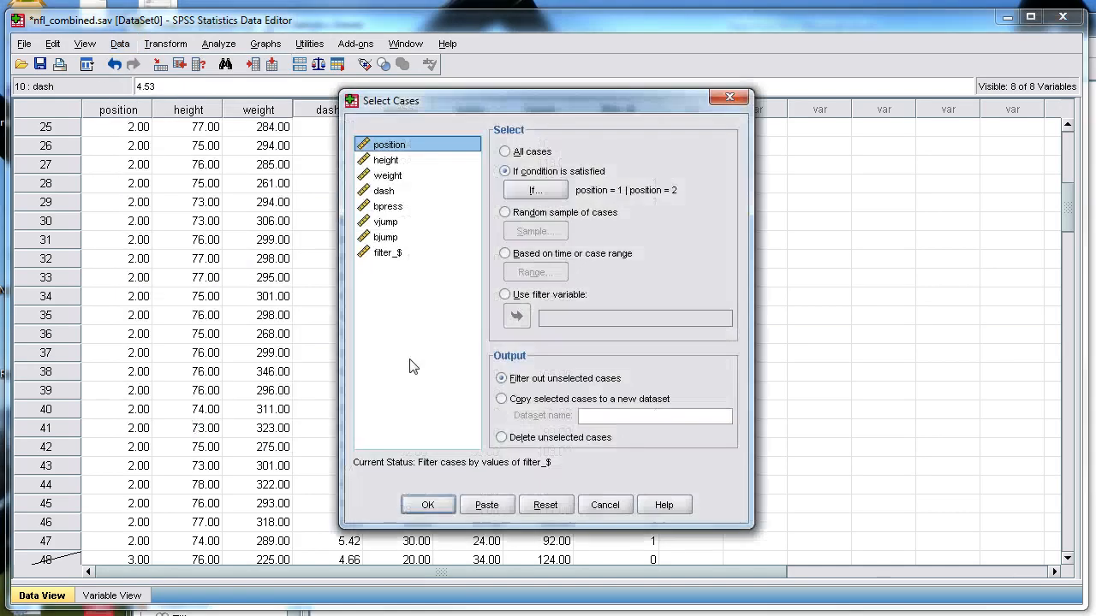
pyautogui.click(504, 151)
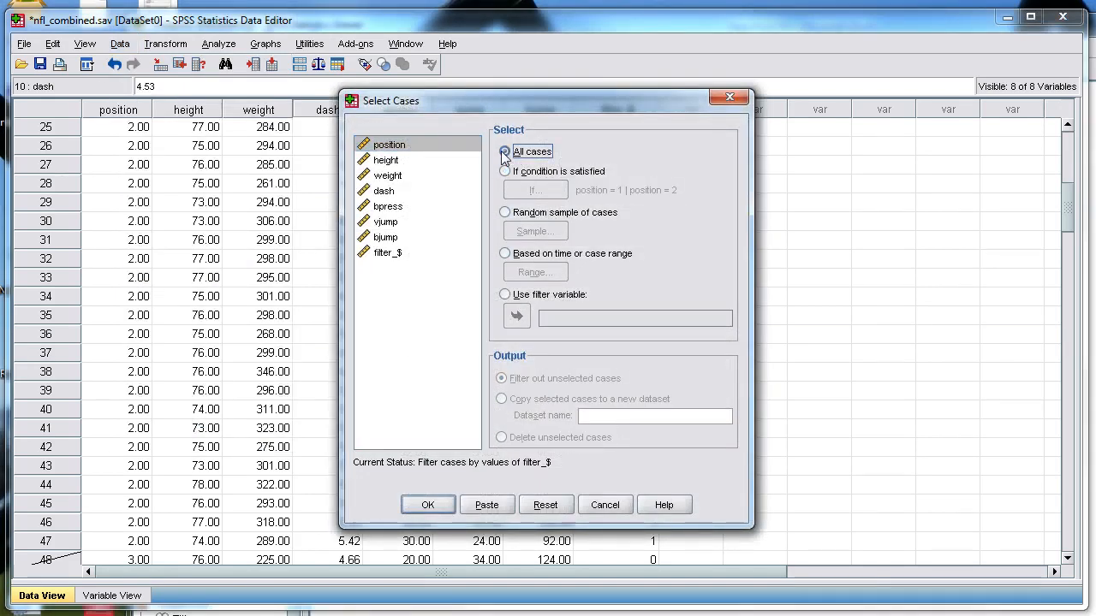
pyautogui.click(503, 150)
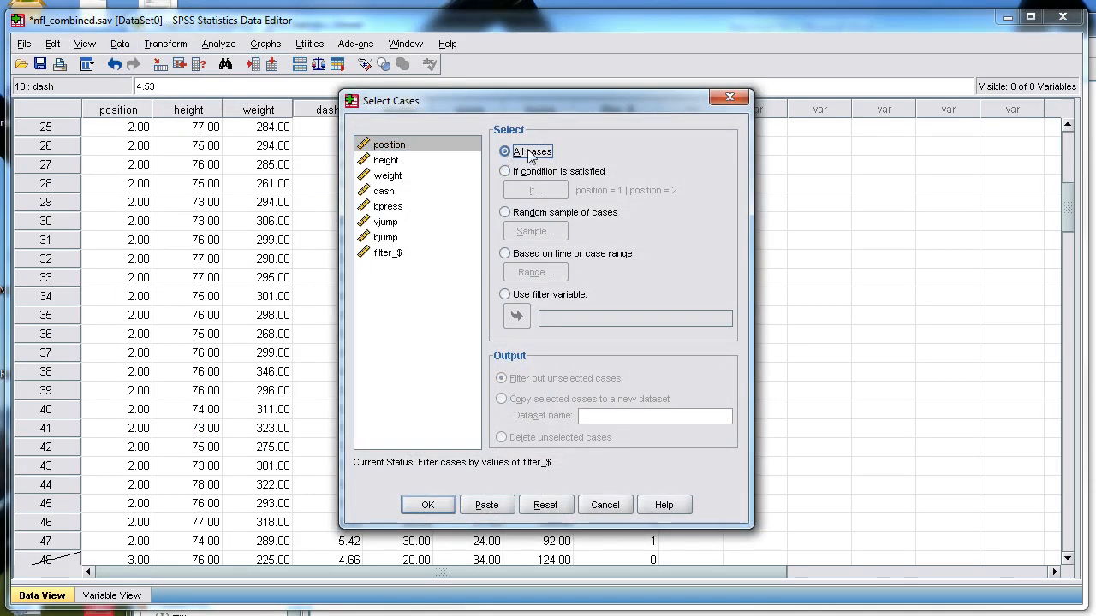
pyautogui.click(503, 172)
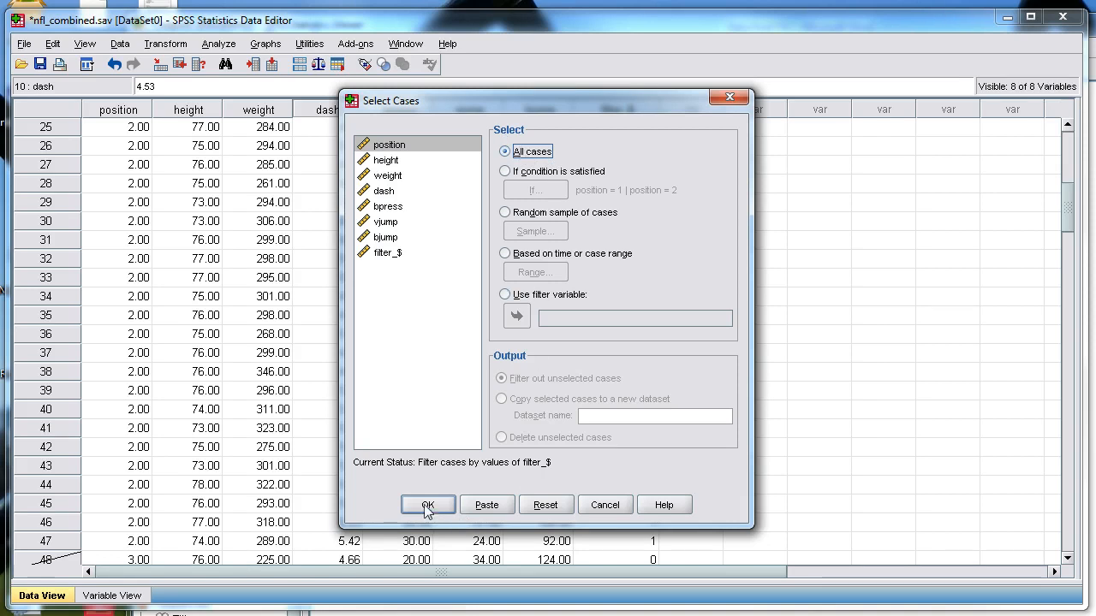
pyautogui.moveTo(438, 510)
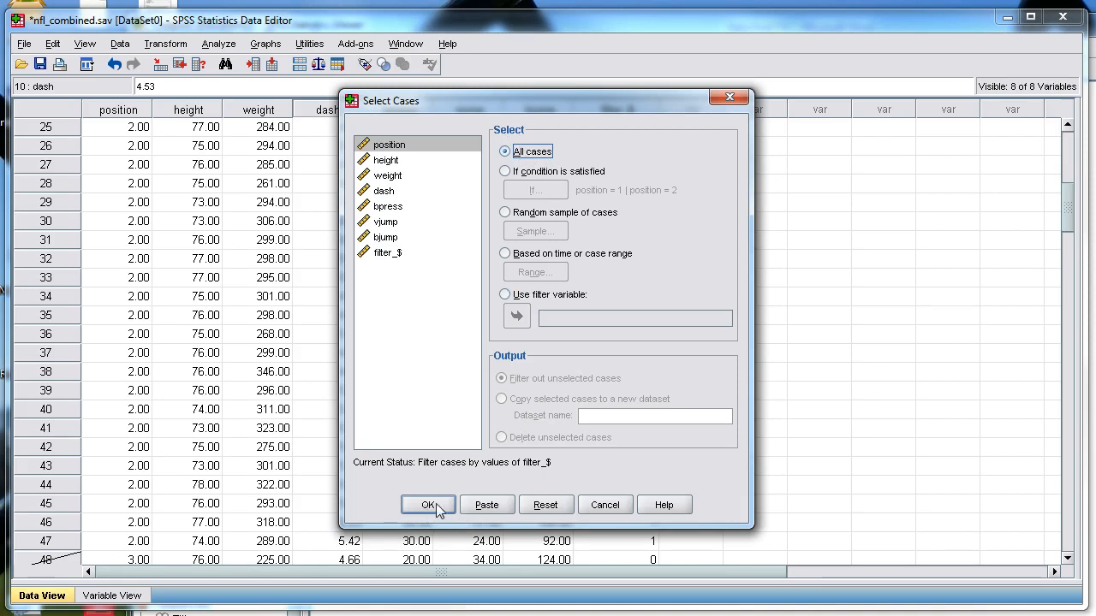
# Apply the all-cases selection and scroll to confirm no rows are crossed out.
pyautogui.click(428, 504)
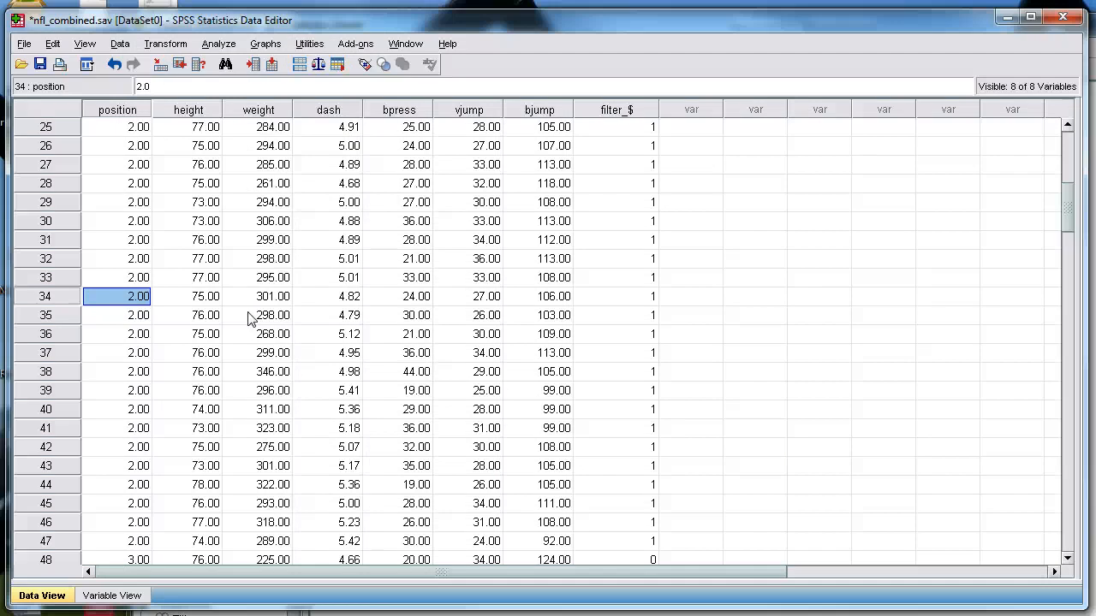
pyautogui.scroll(-3)
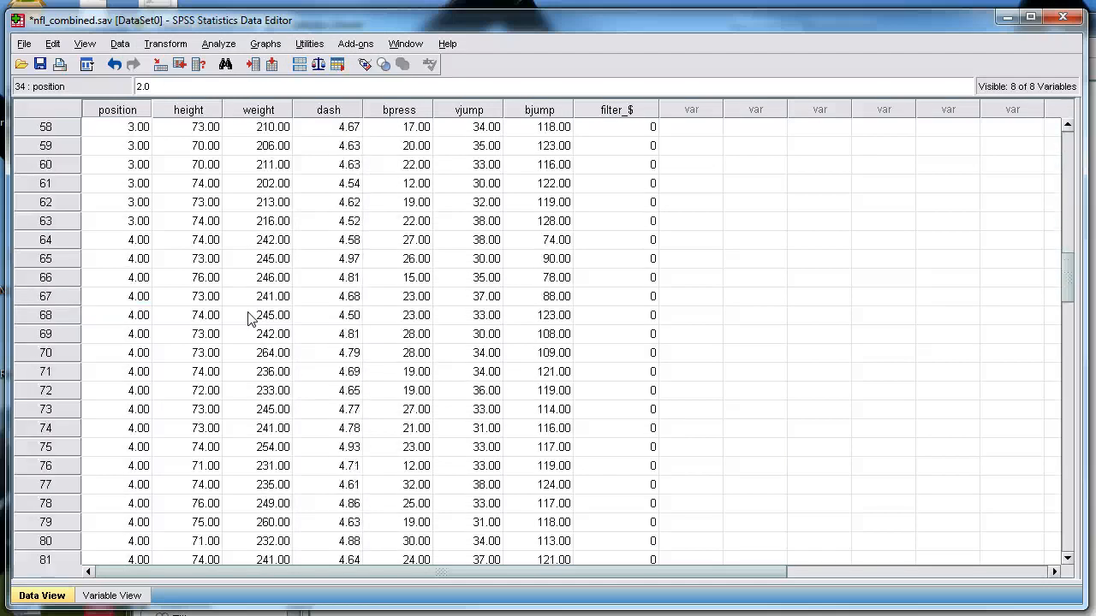
pyautogui.scroll(-3)
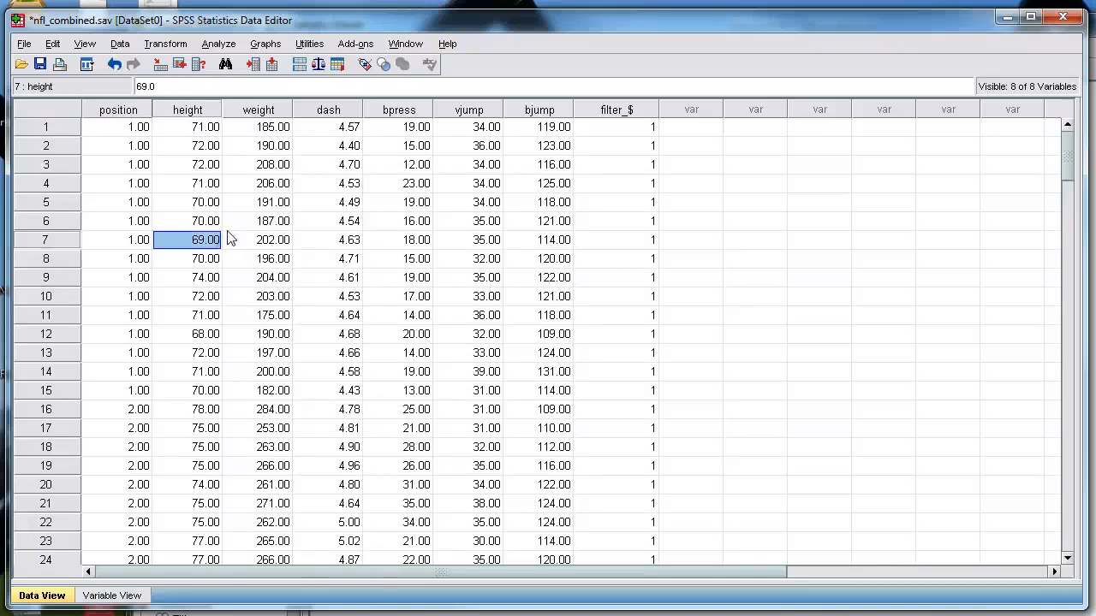
pyautogui.moveTo(322, 305)
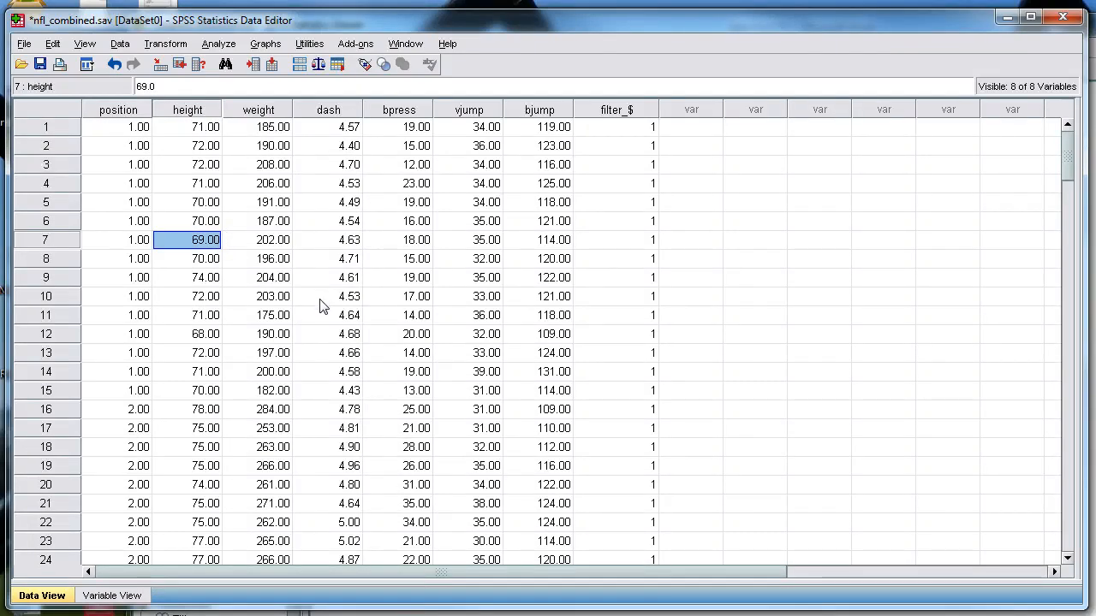